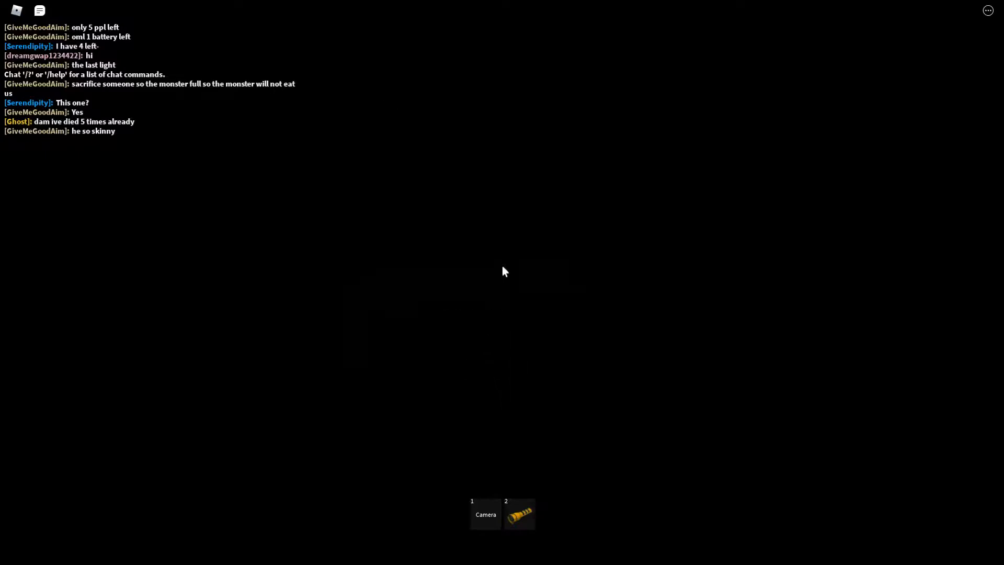
Click into the game window to start exploring the dark cave level
{"action": "left_click", "coordinate": [519, 514]}
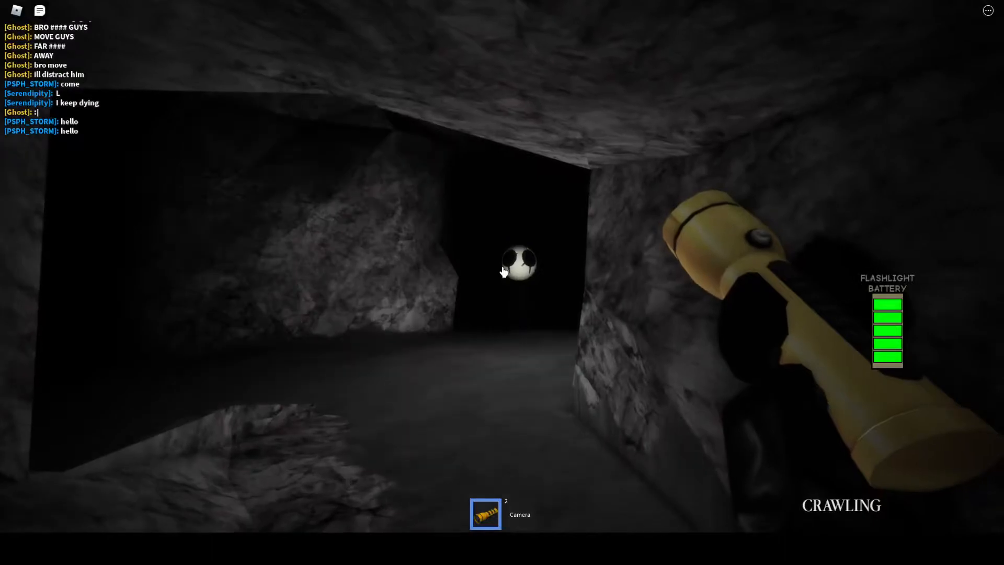
{"action": "mouse_move", "coordinate": [502, 272]}
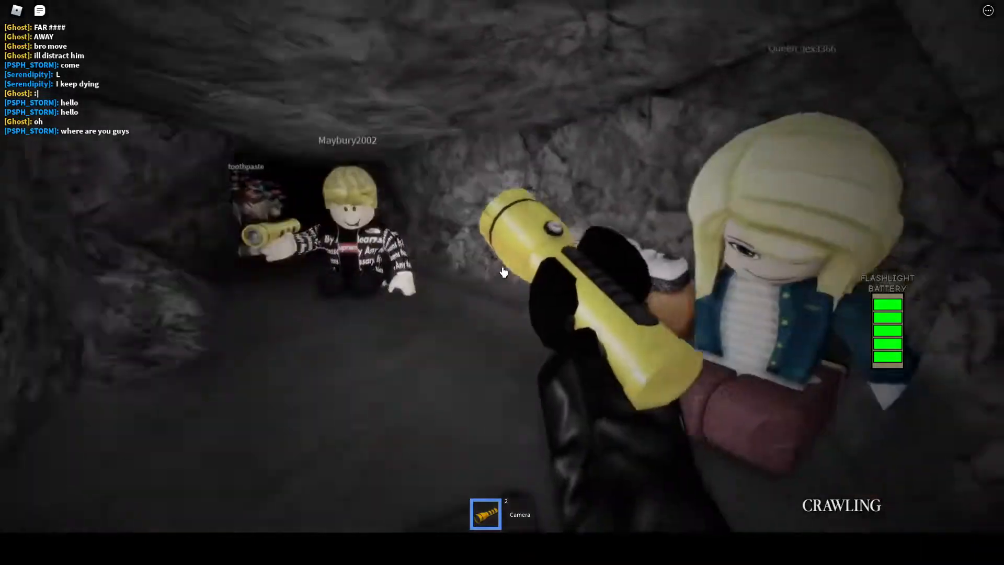
{"action": "mouse_move", "coordinate": [502, 271]}
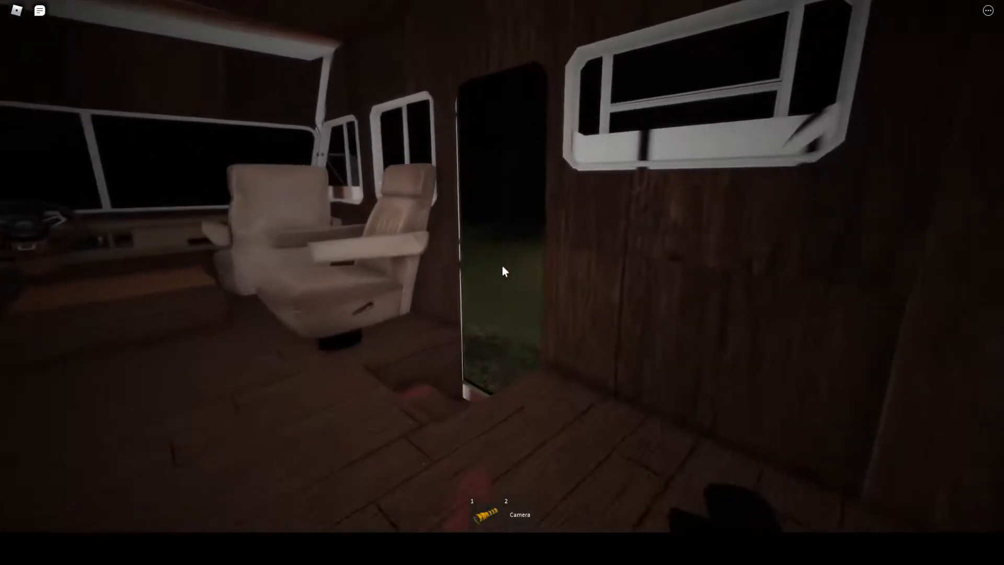
{"action": "mouse_move", "coordinate": [502, 272]}
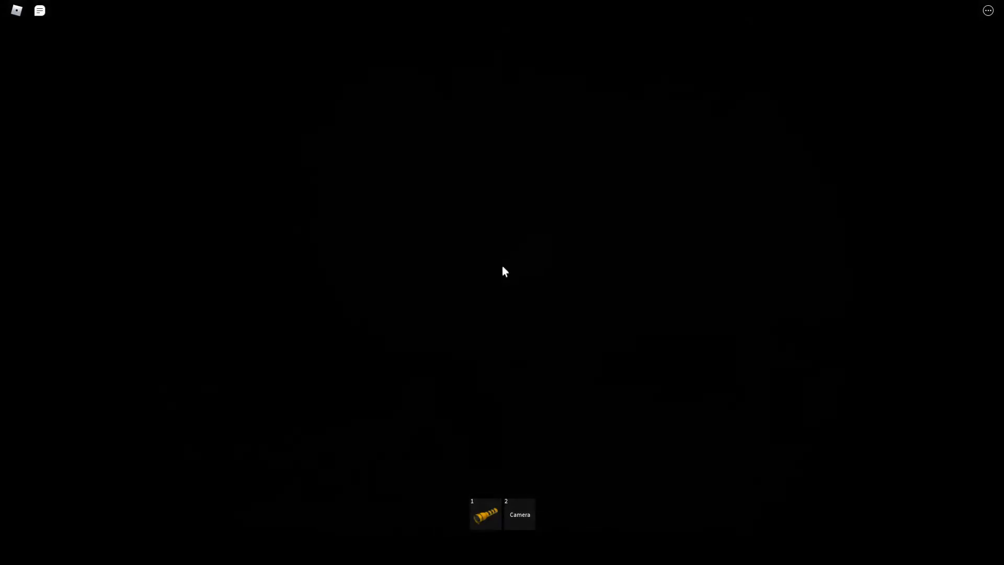
Equip the flashlight from hotbar slot 1, showing its full battery gauge
{"action": "left_click", "coordinate": [484, 513]}
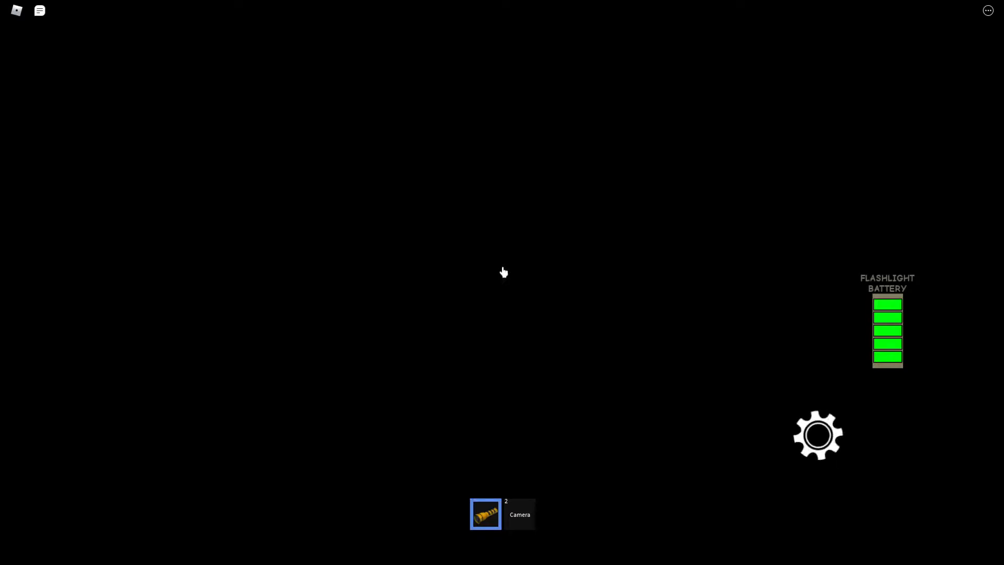